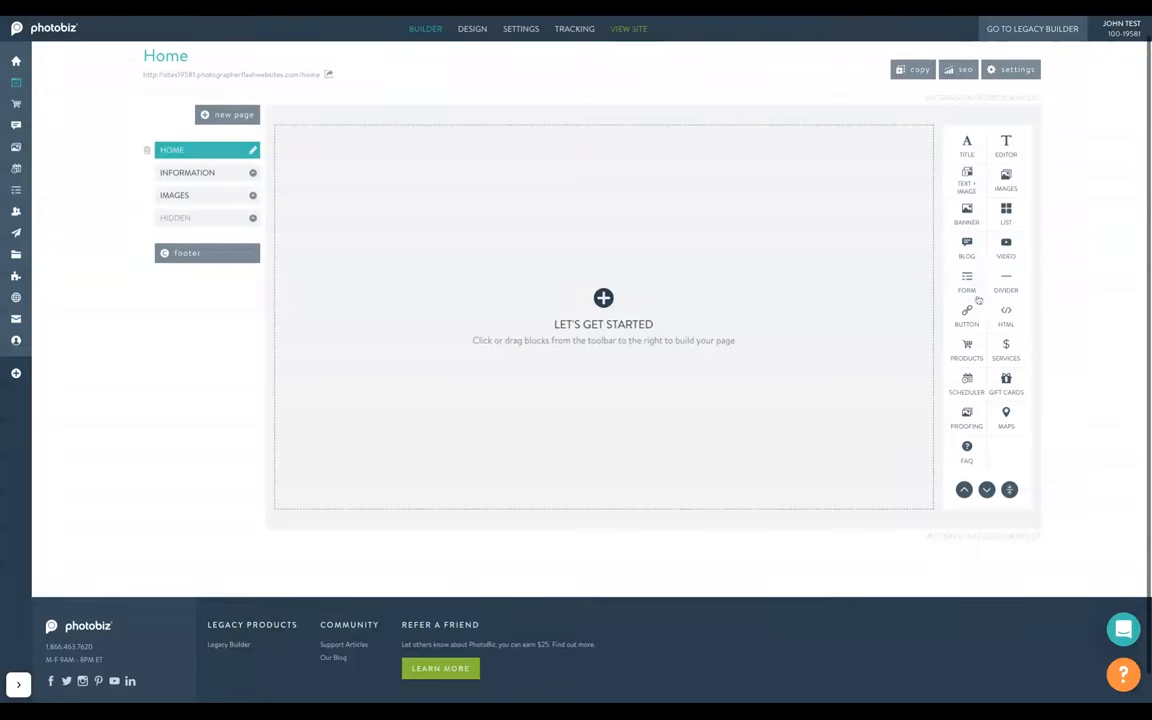
Step: Add a Divider block to the empty Home page and show its Edit Divider settings
left_click(1004, 280)
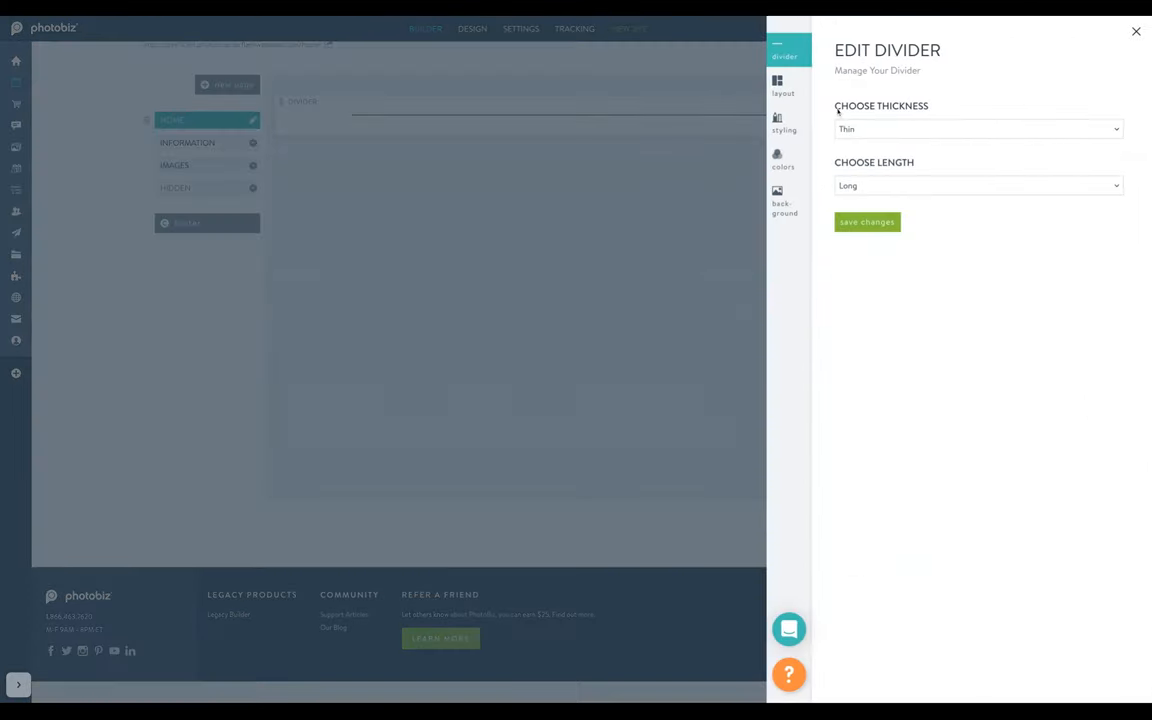
Step: Set the divider to Ultra Thin thickness and Flushed length and save the changes
left_click(976, 128)
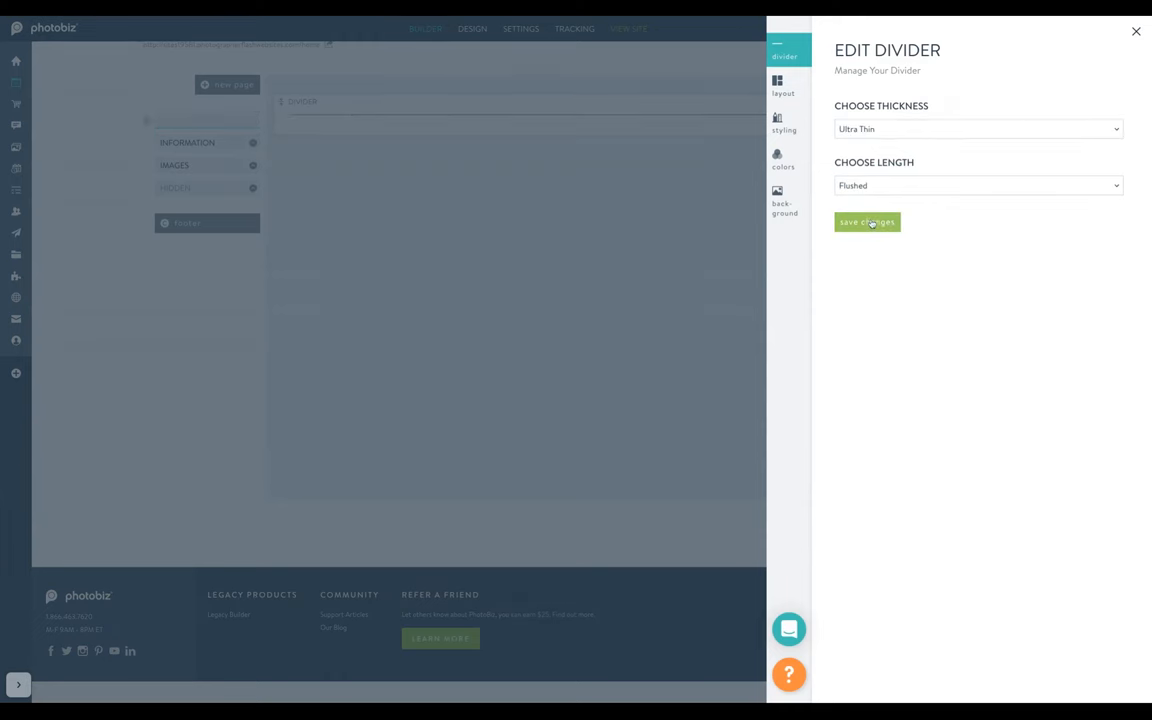
left_click(866, 220)
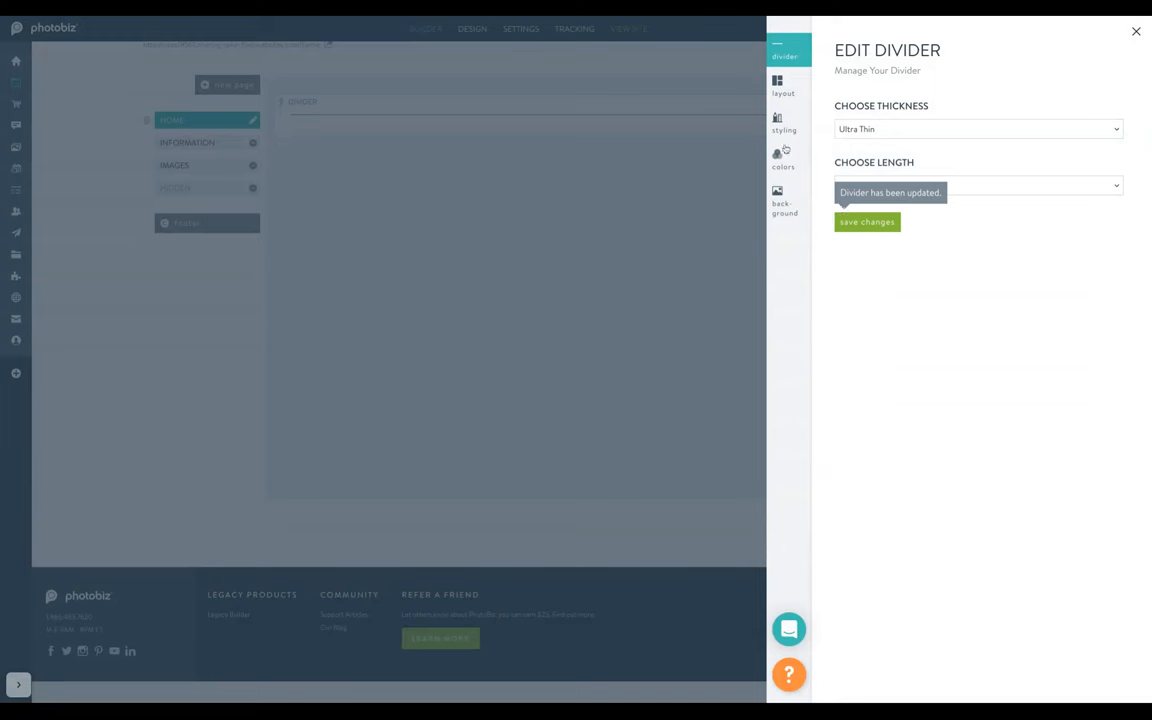
left_click(784, 88)
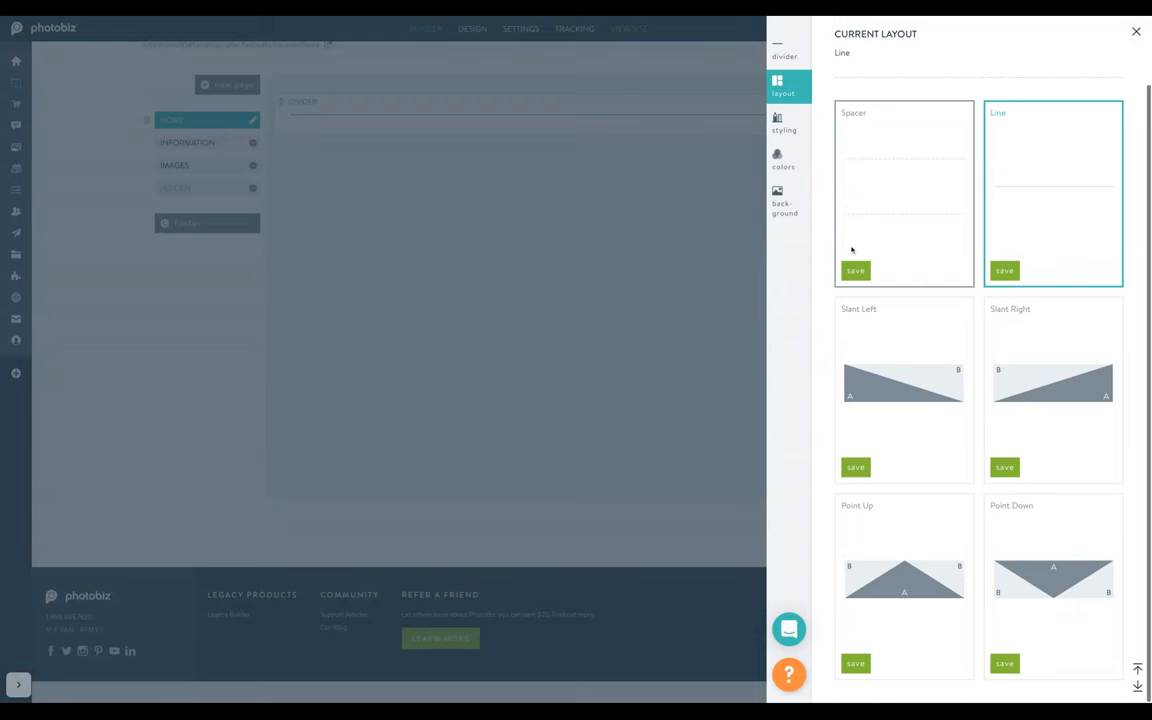
mouse_move(872, 332)
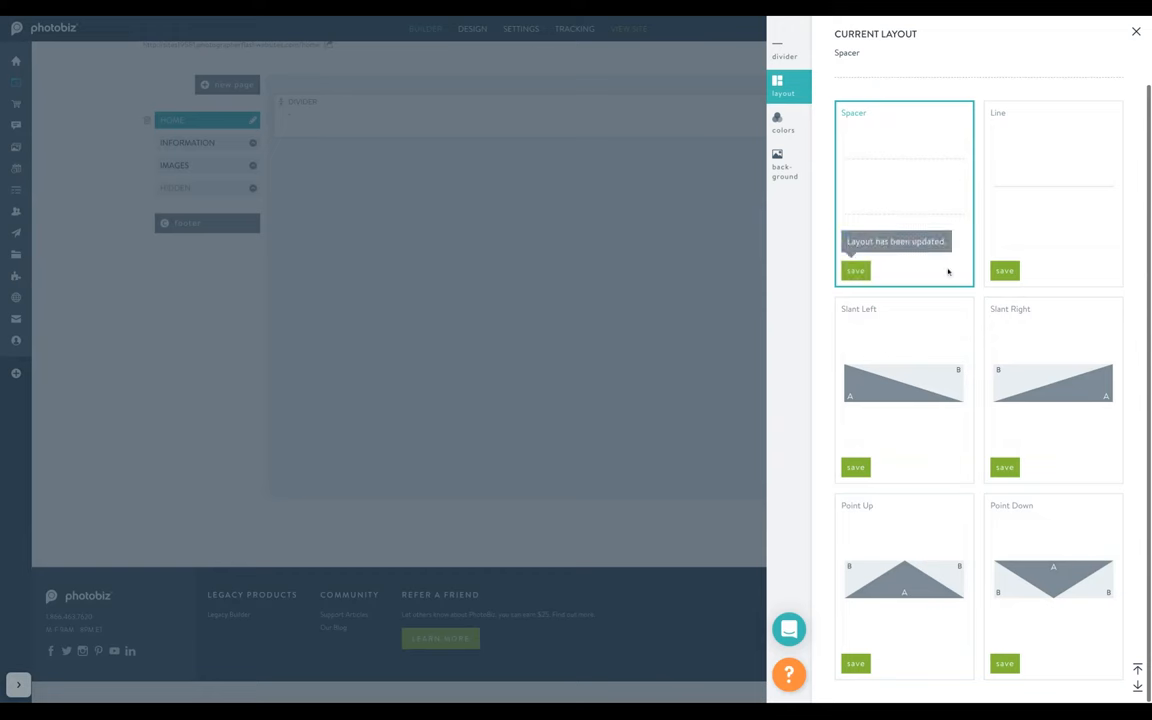
Step: Review the divider's spacing and colour settings, then return to its layout choices
left_click(784, 124)
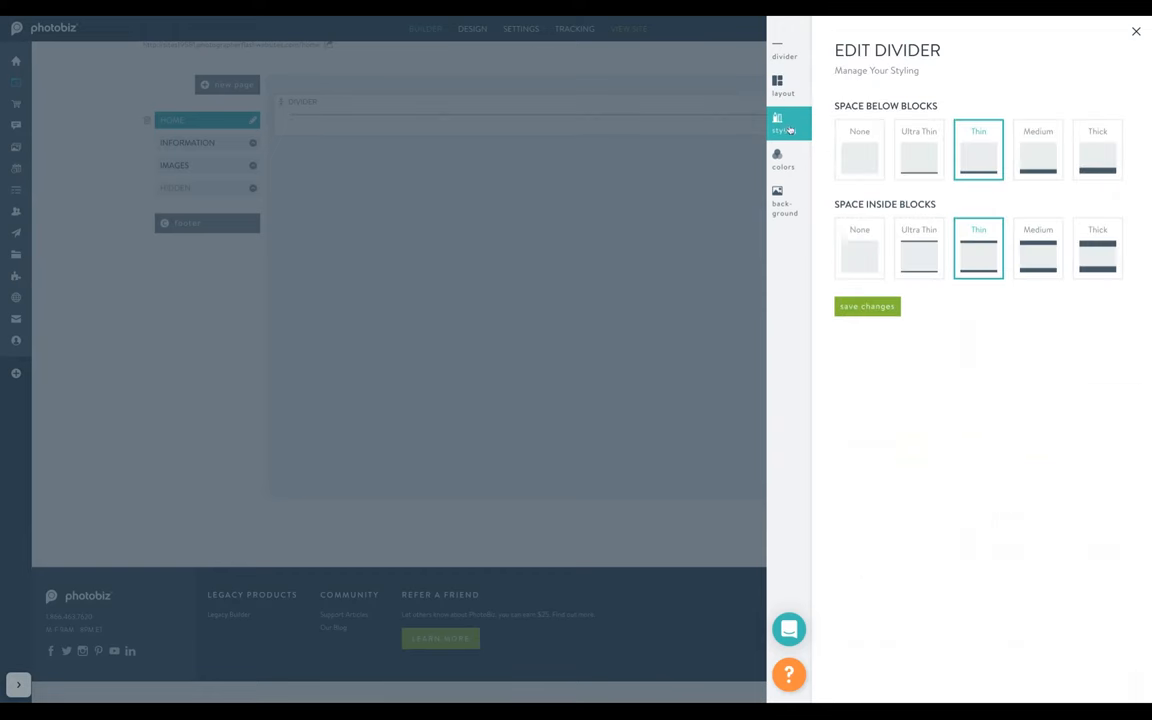
left_click(784, 158)
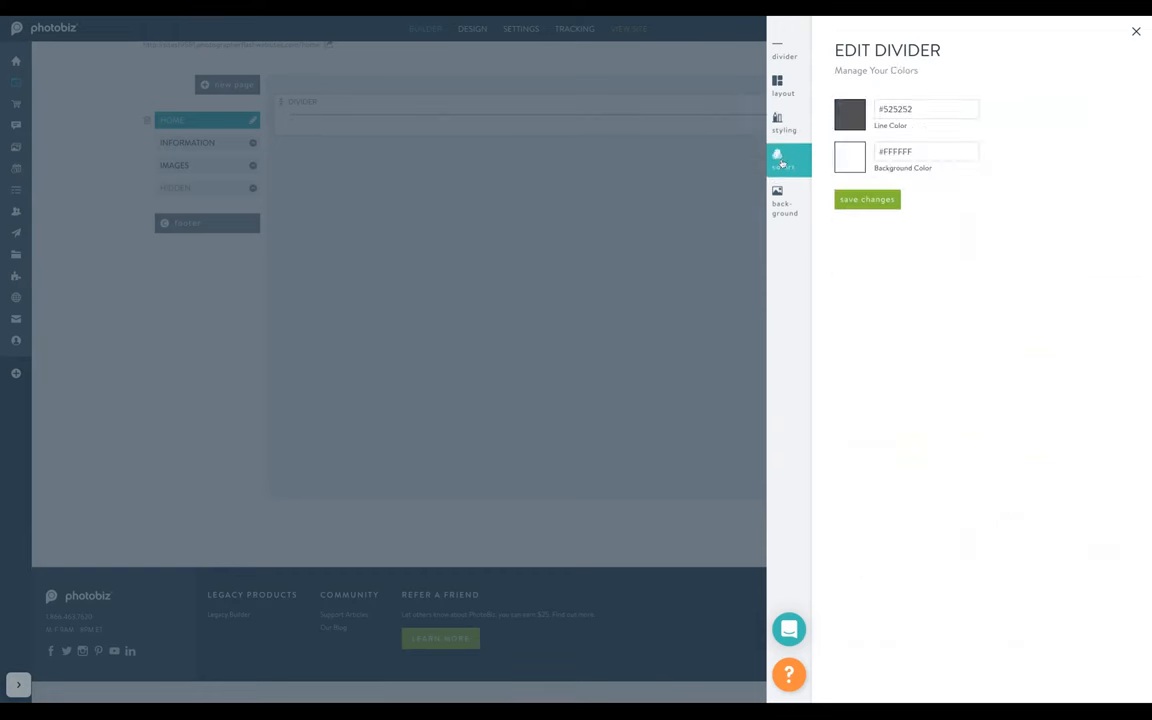
left_click(784, 84)
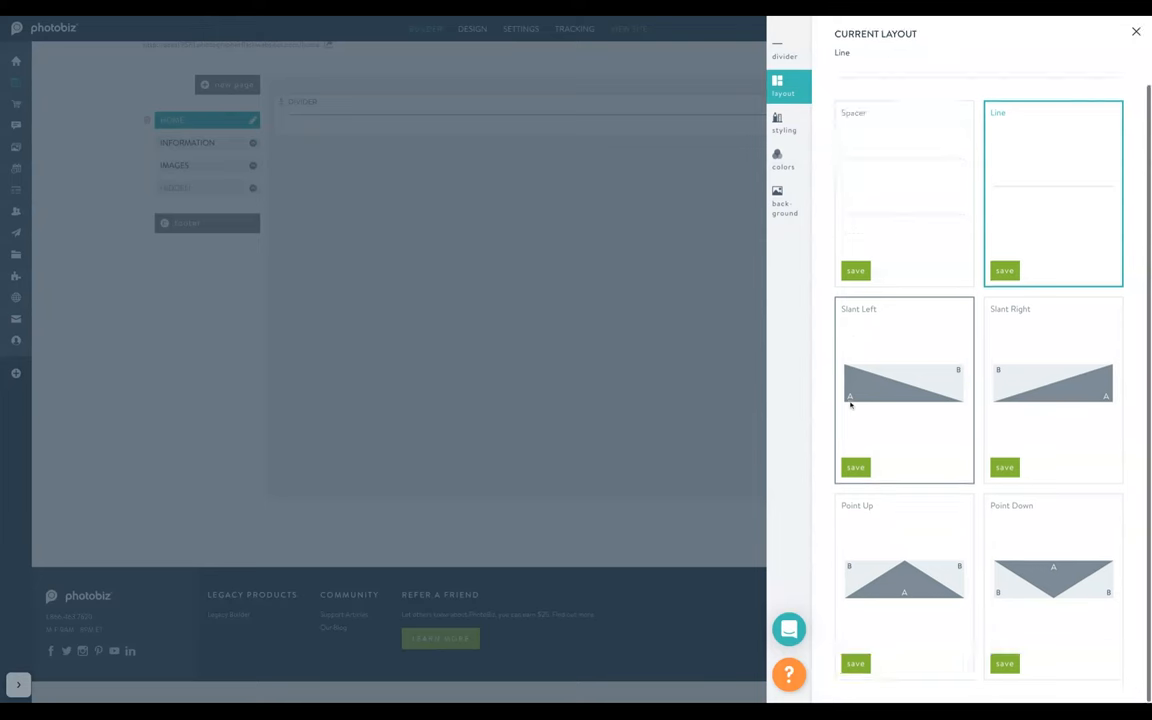
Step: Apply the Slant Left layout to the divider, glancing at section opacity before returning to layouts
left_click(856, 468)
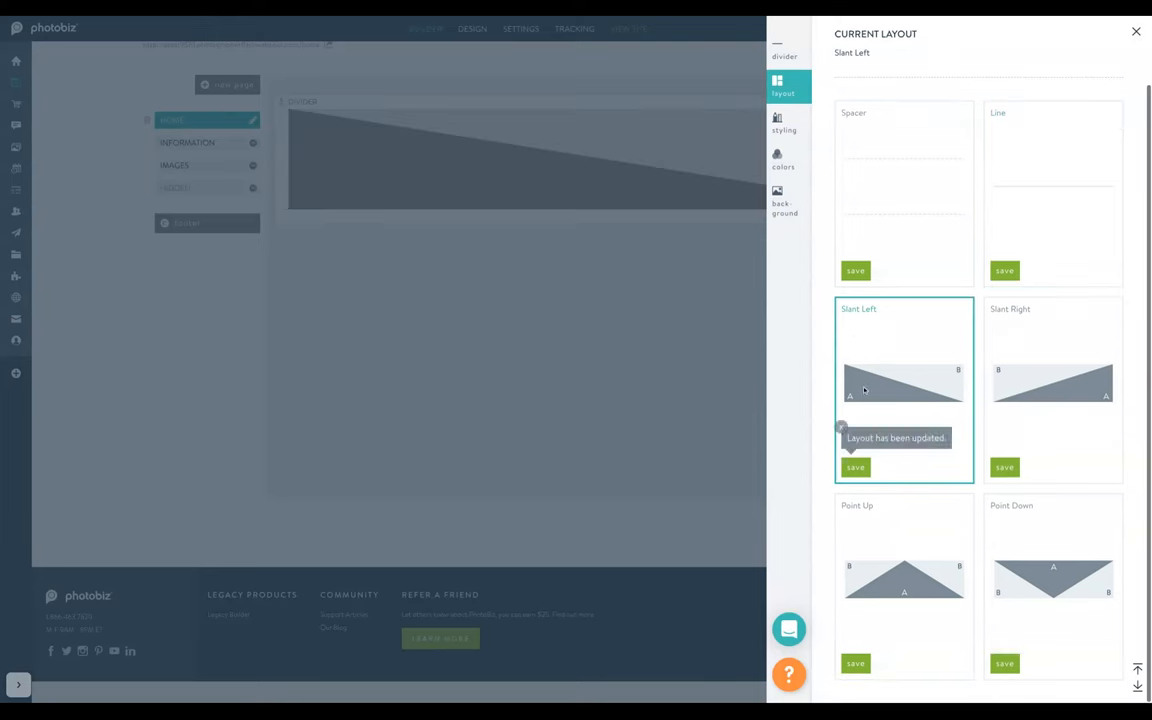
left_click(784, 124)
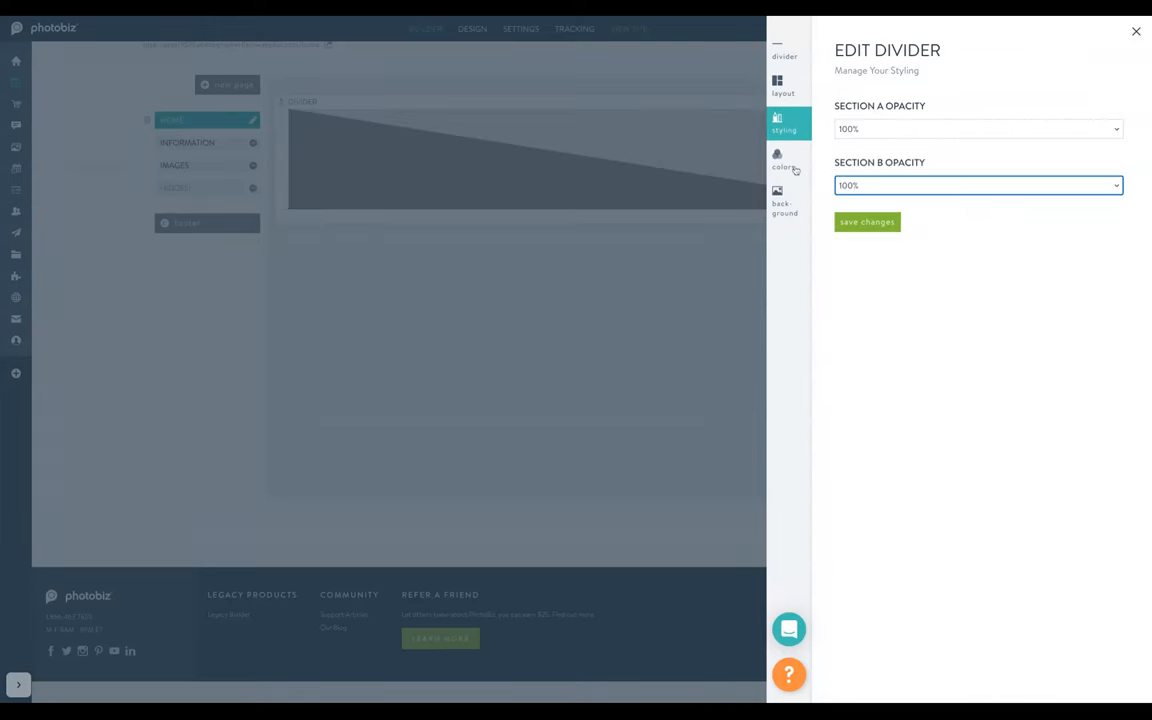
left_click(784, 84)
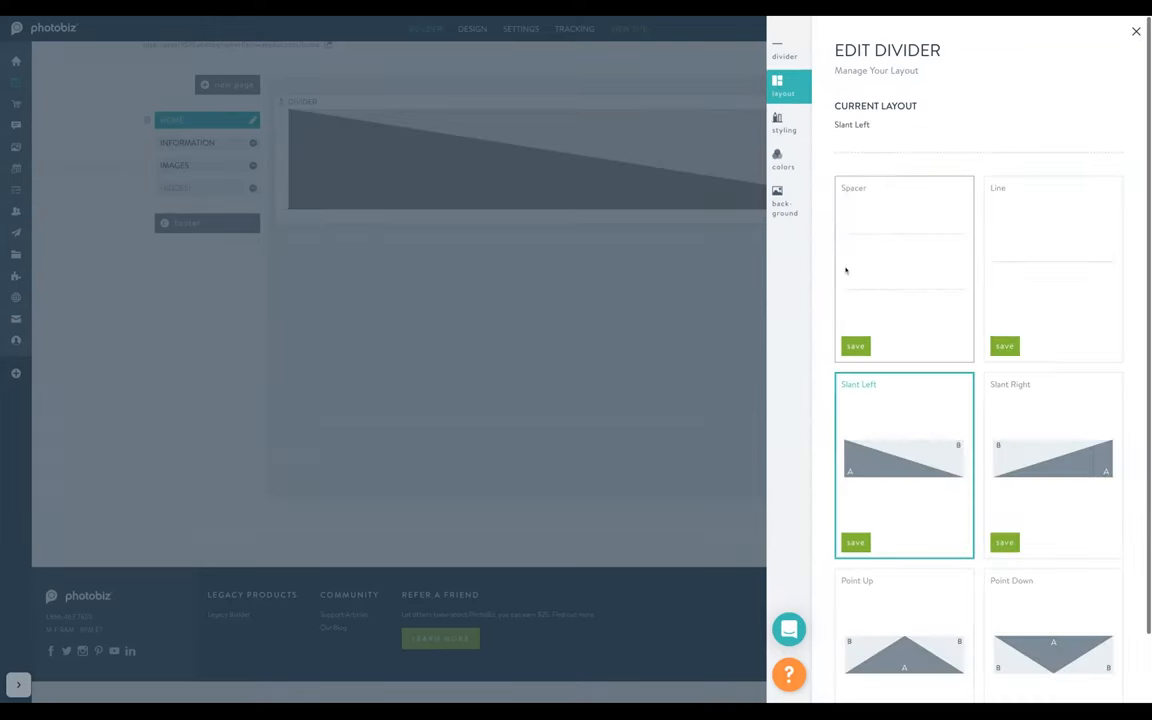